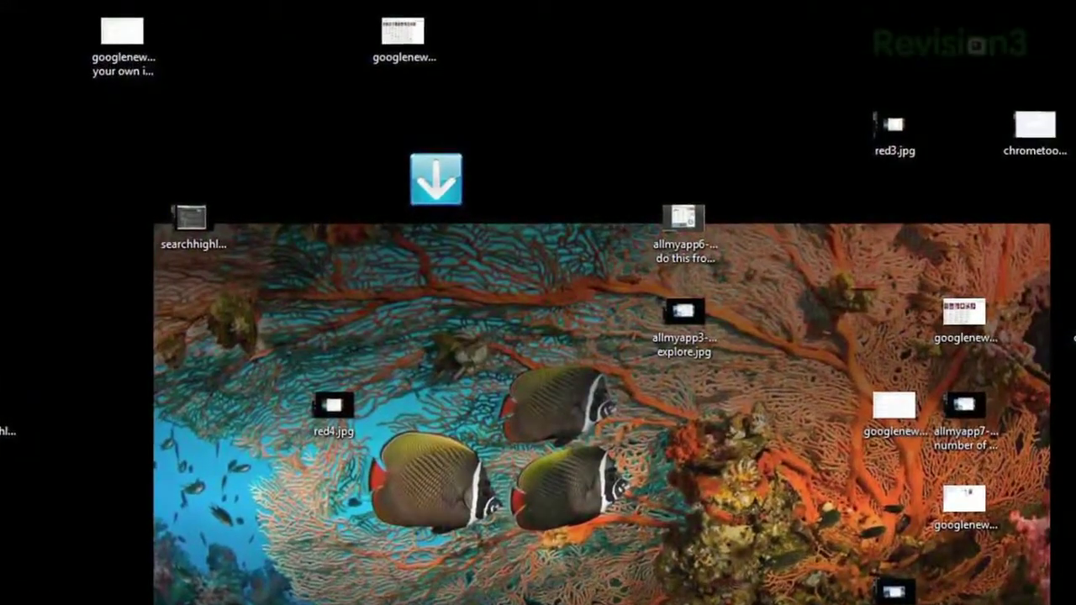
# - Start a new pattern association 'Pics' matching *.jpg with action Move from DropIt's Patterns window
pyautogui.rightClick(436, 178)
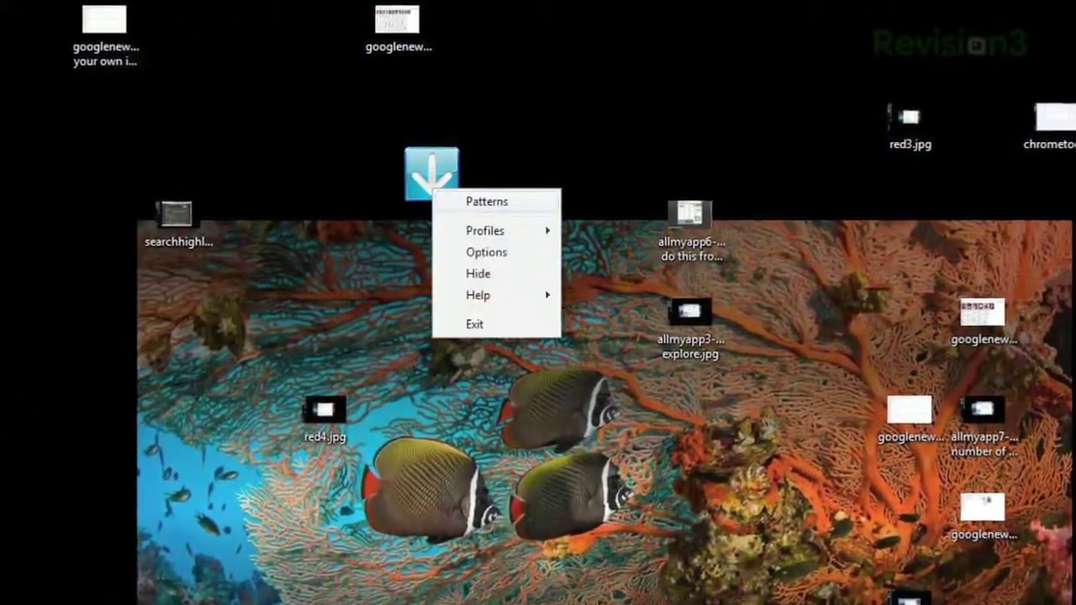
pyautogui.click(488, 202)
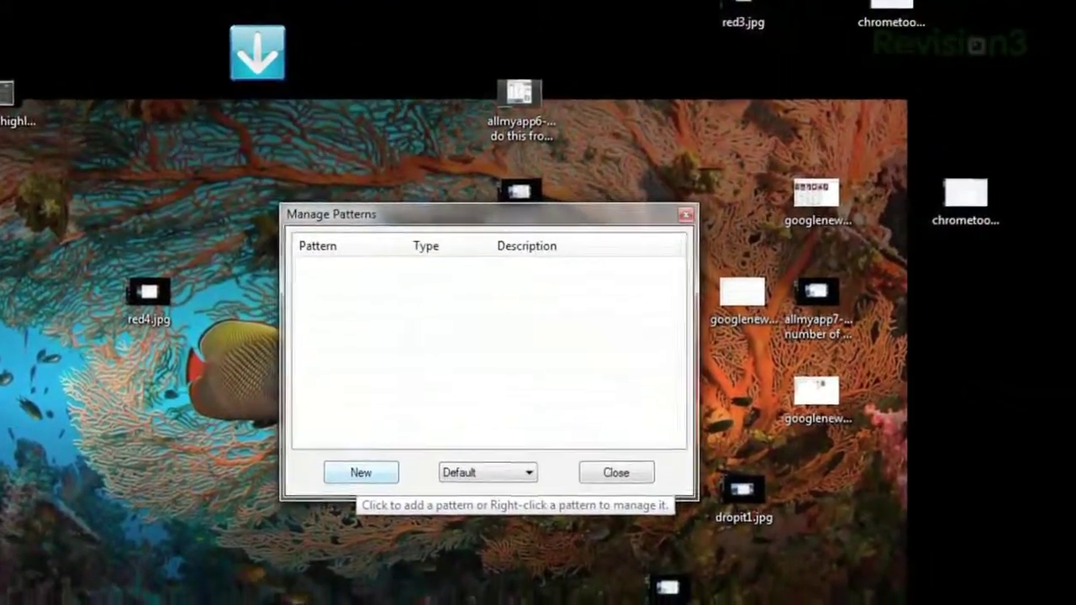
pyautogui.click(360, 473)
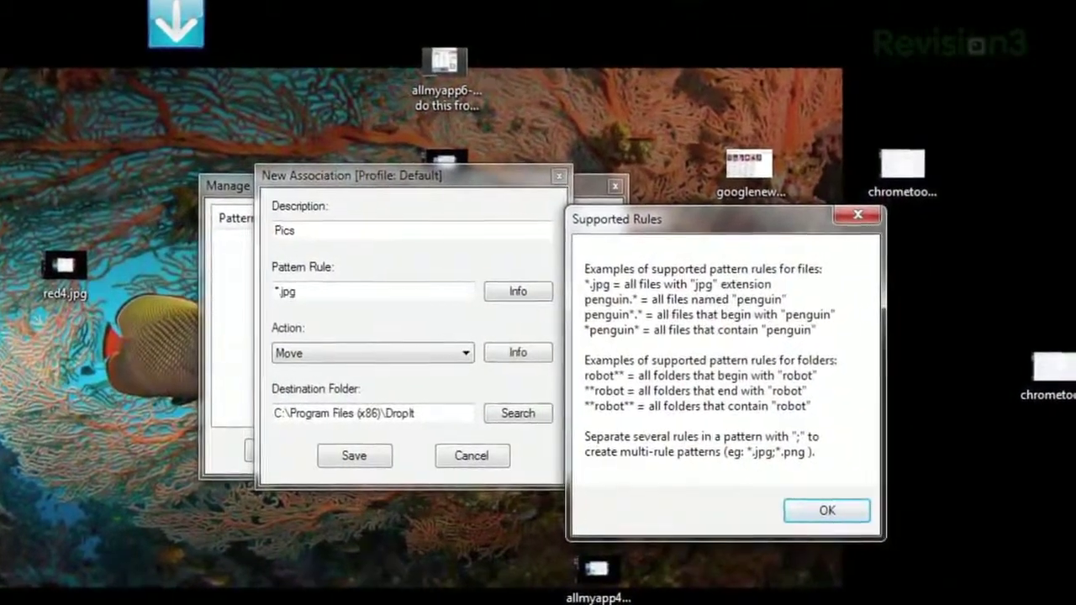
pyautogui.click(372, 353)
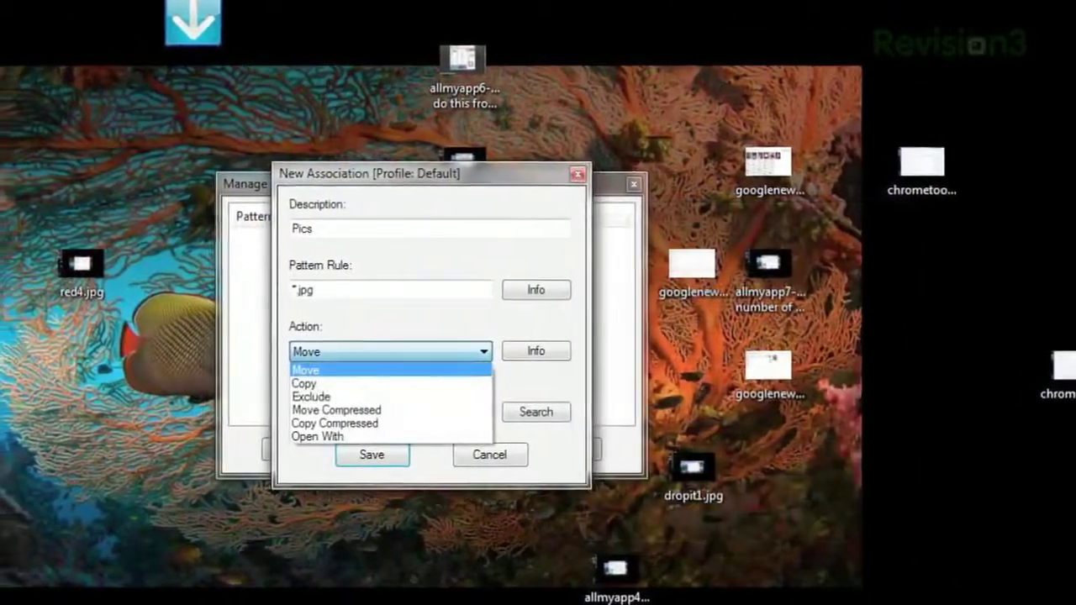